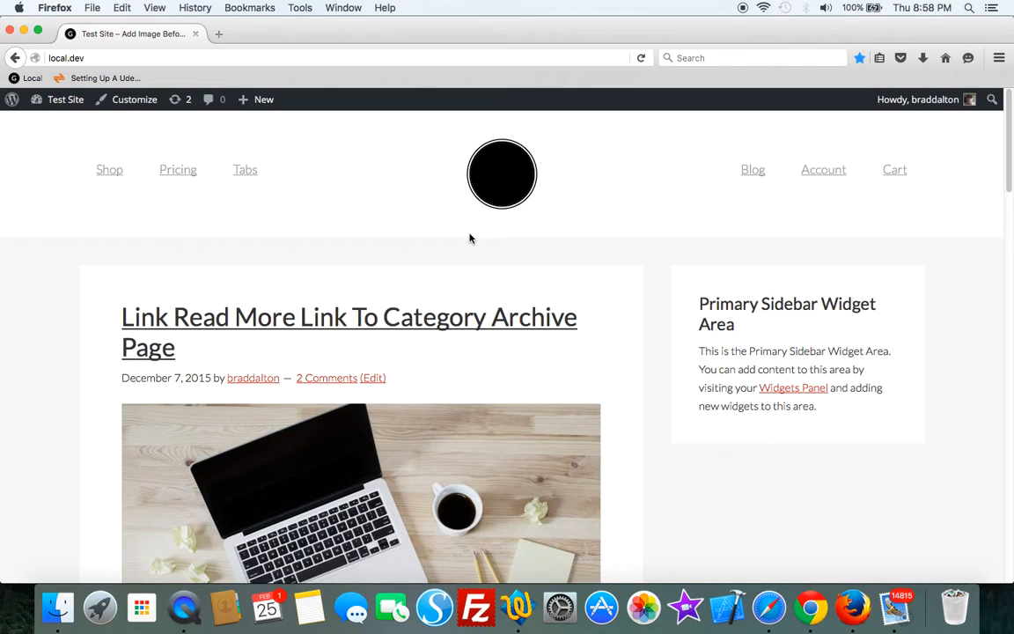
{"action": "mouse_move", "coordinate": [353, 238]}
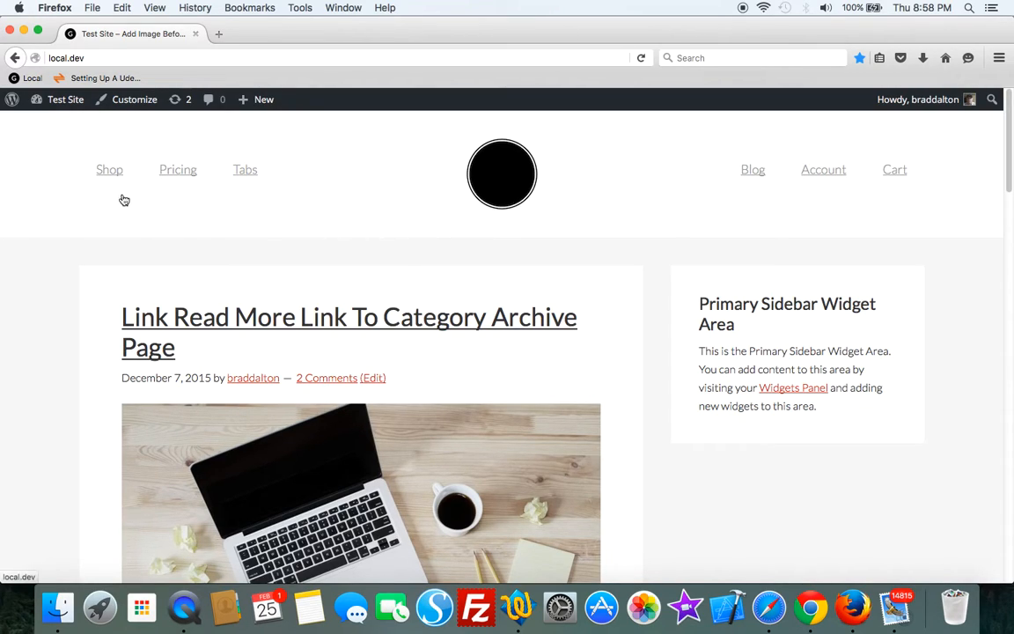
Reveal the Test Site admin-bar dropdown with Dashboard, Themes, Widgets and Menus.
{"action": "left_click", "coordinate": [65, 98]}
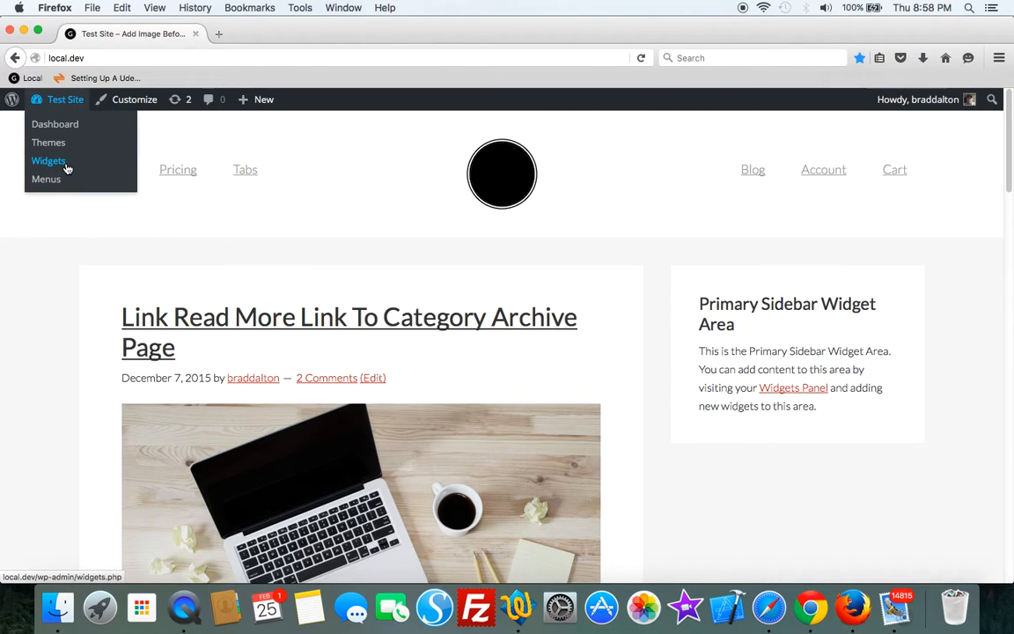
Go to Appearance > Widgets with the Header Left/Right Nav Menu areas, then the Menus editor.
{"action": "left_click", "coordinate": [50, 160]}
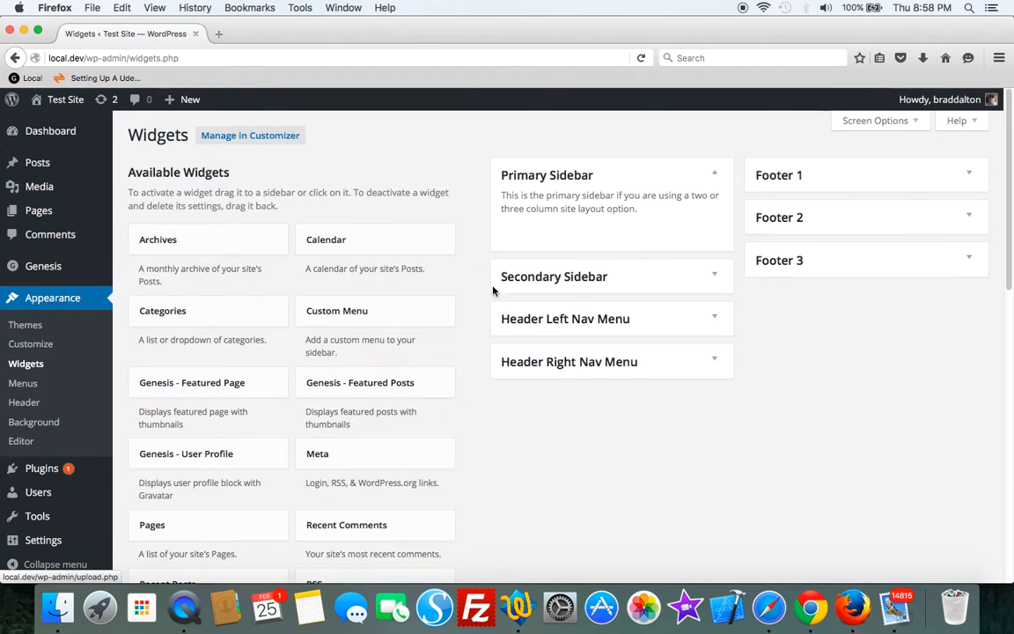
{"action": "left_click", "coordinate": [565, 317]}
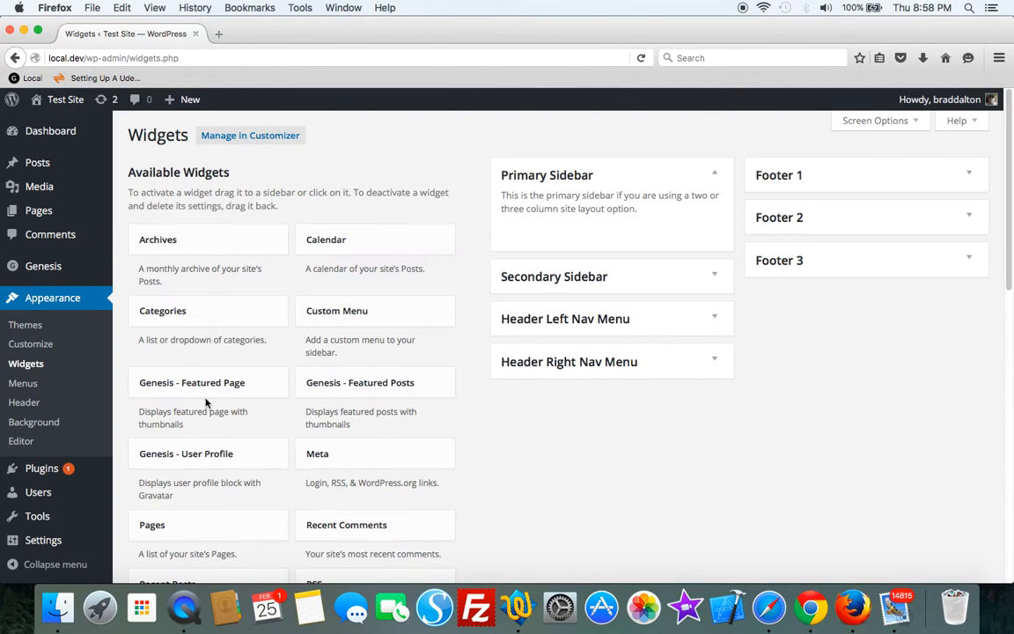
{"action": "left_click", "coordinate": [23, 384]}
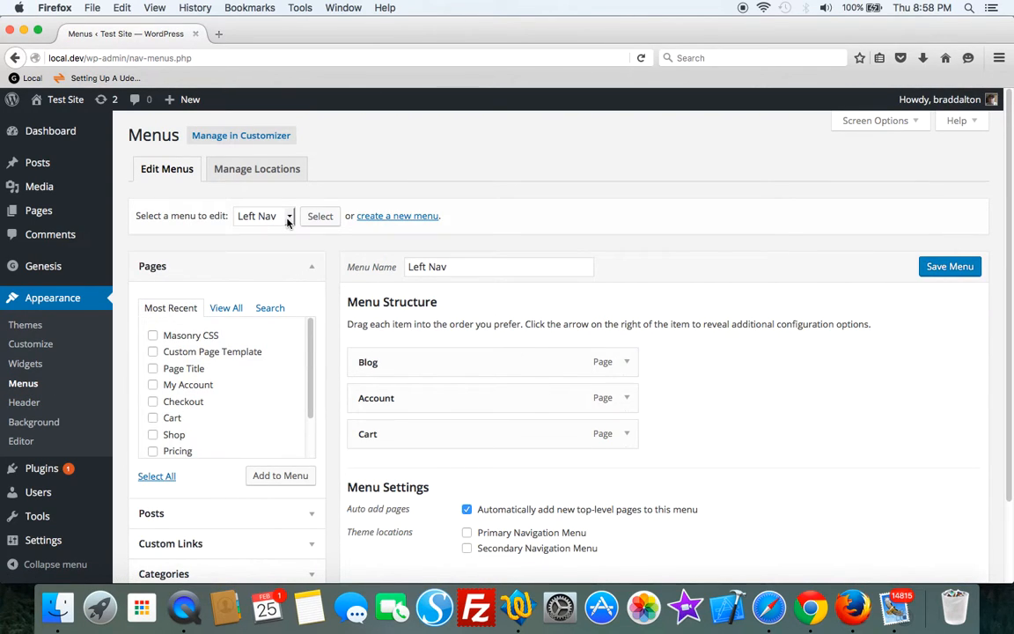
Check the Left Nav menu dropdown, revisit the widget areas, and view the front end.
{"action": "left_click", "coordinate": [264, 215]}
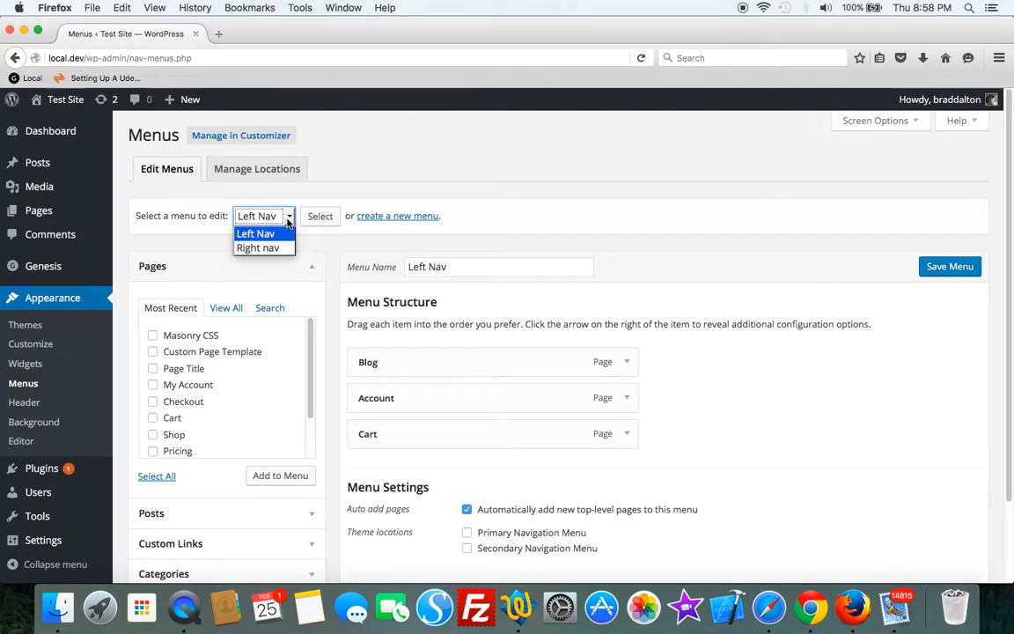
{"action": "mouse_move", "coordinate": [655, 227]}
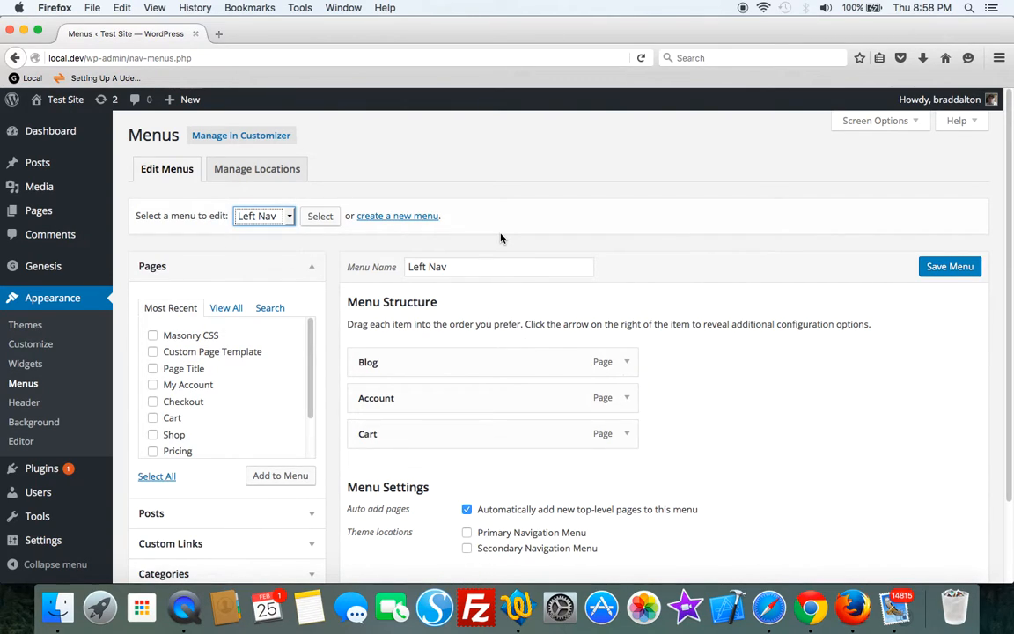
{"action": "mouse_move", "coordinate": [24, 363]}
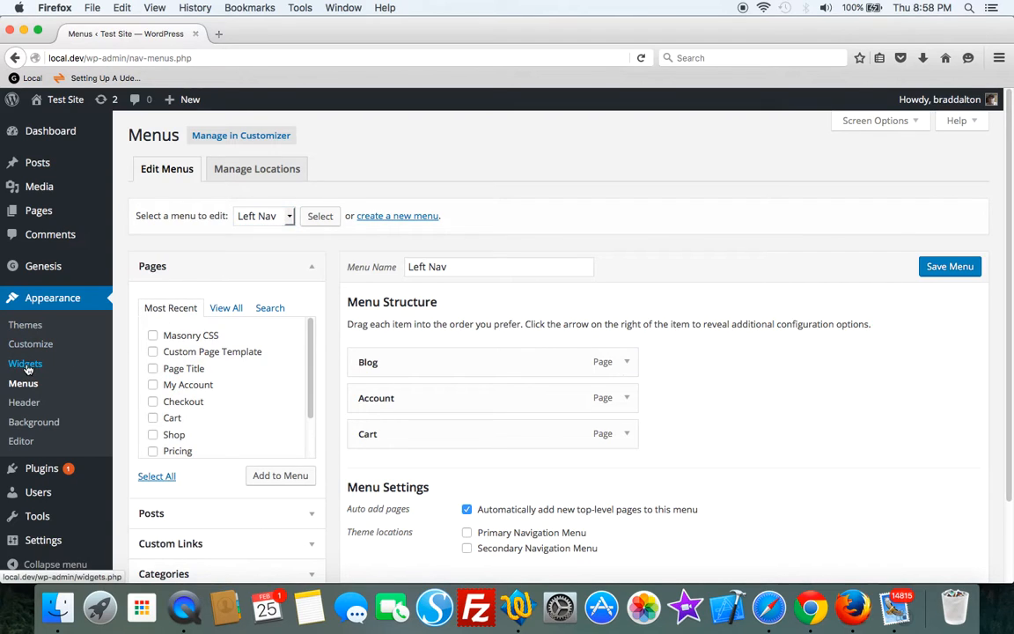
{"action": "left_click", "coordinate": [25, 363]}
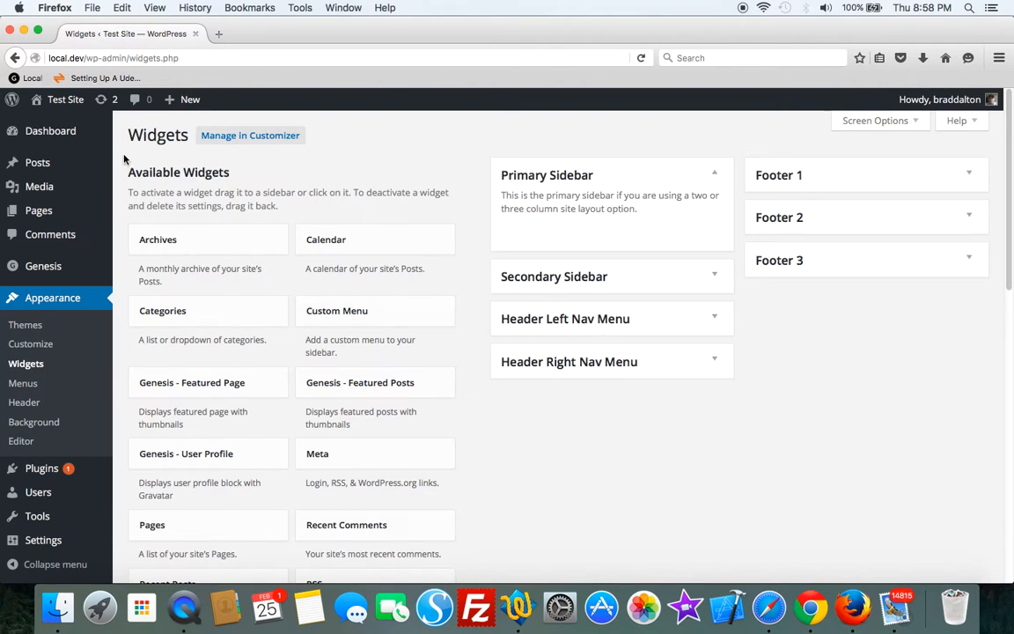
{"action": "left_click", "coordinate": [65, 99]}
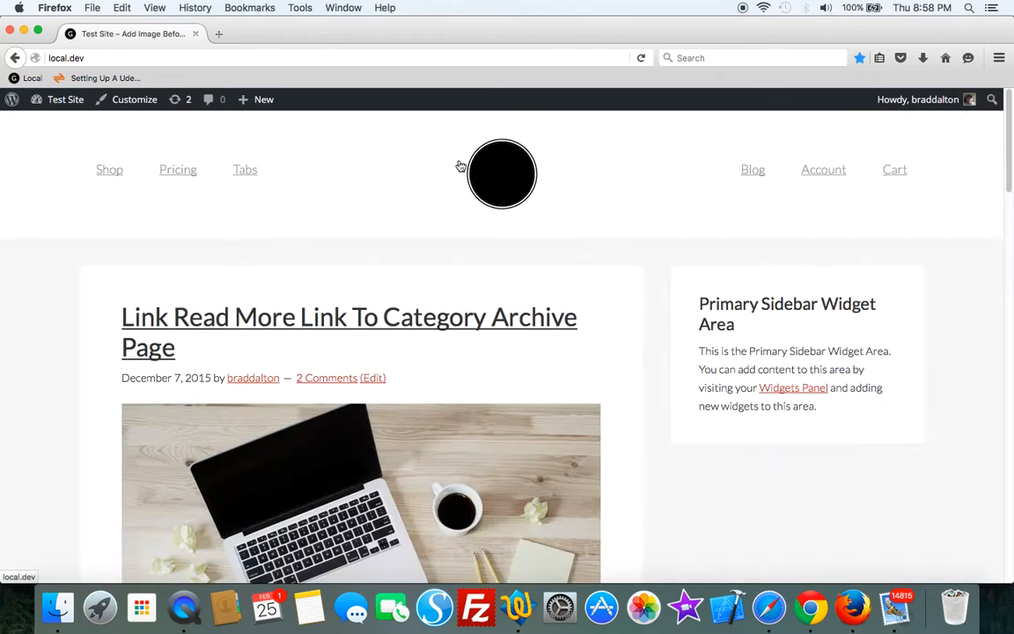
Inspect the round header image in Customize > Header Image, then return to the narrowed site.
{"action": "left_click", "coordinate": [134, 98]}
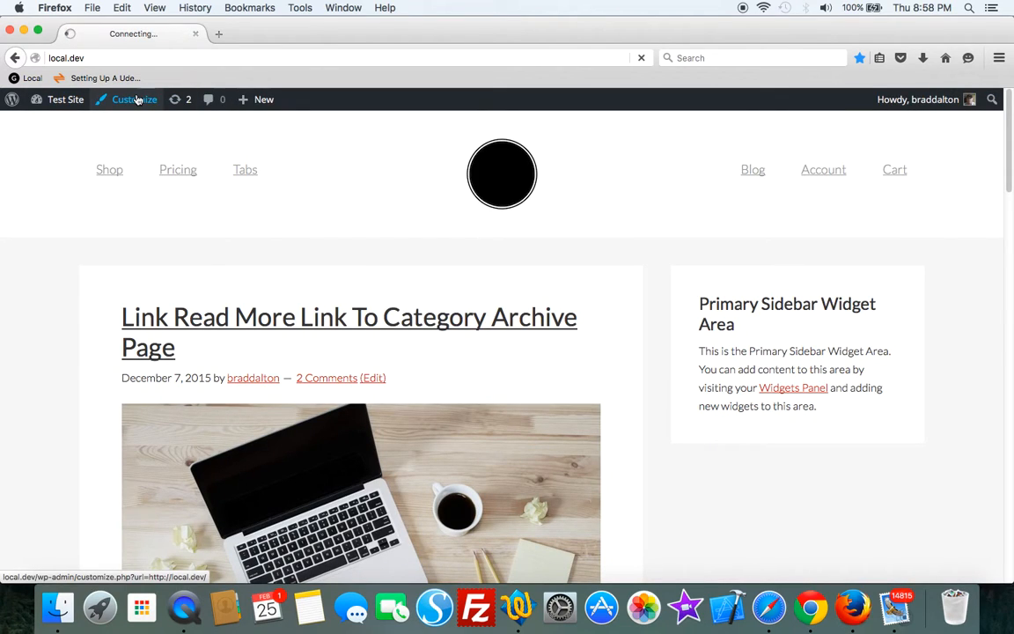
{"action": "left_click", "coordinate": [134, 99]}
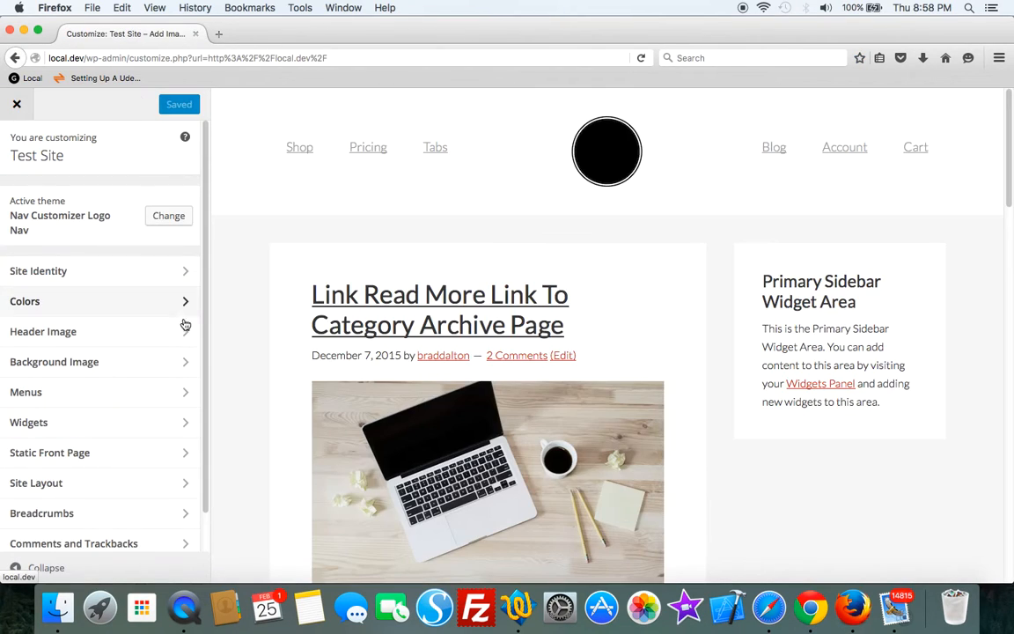
{"action": "left_click", "coordinate": [42, 331]}
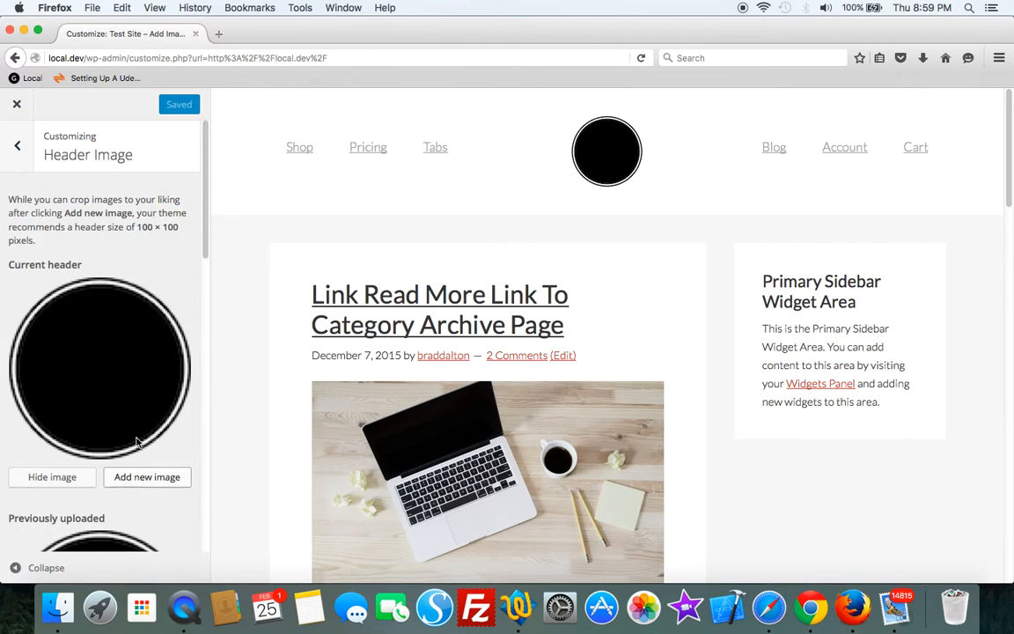
{"action": "left_click", "coordinate": [16, 104]}
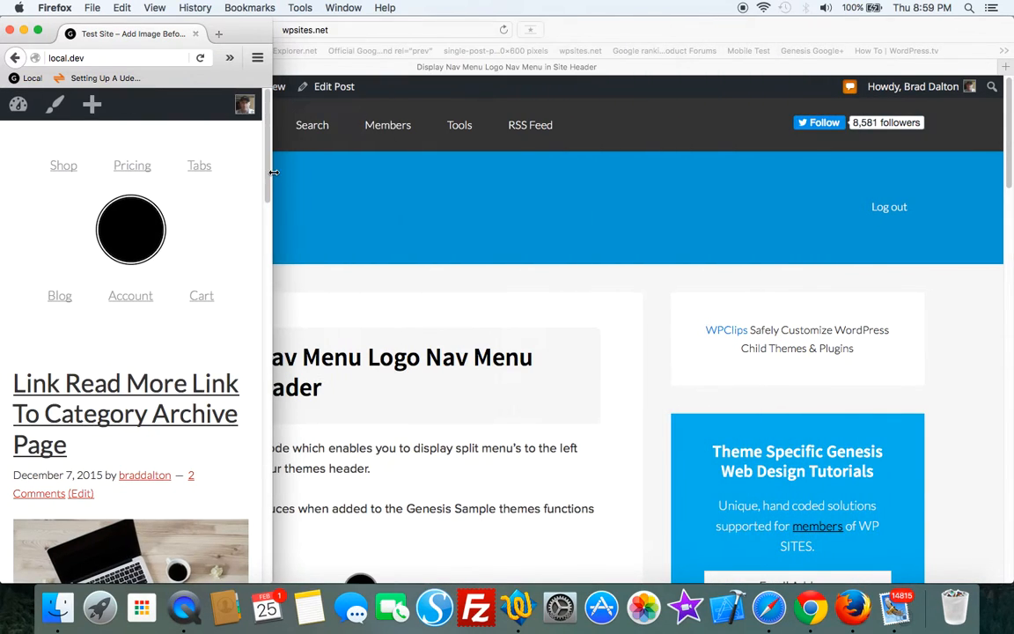
{"action": "mouse_move", "coordinate": [295, 257]}
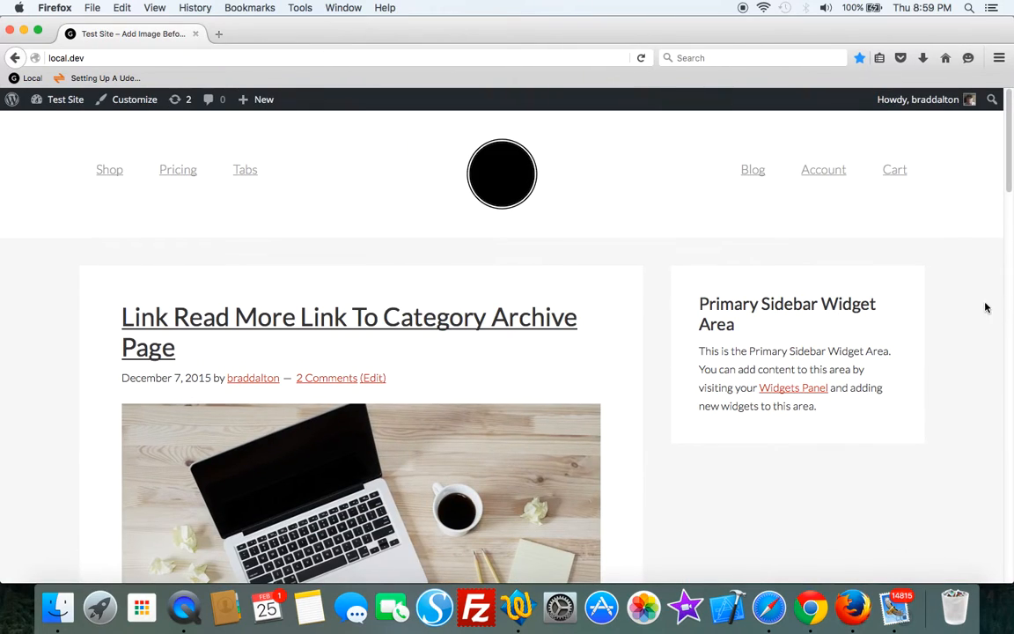
{"action": "mouse_move", "coordinate": [419, 255]}
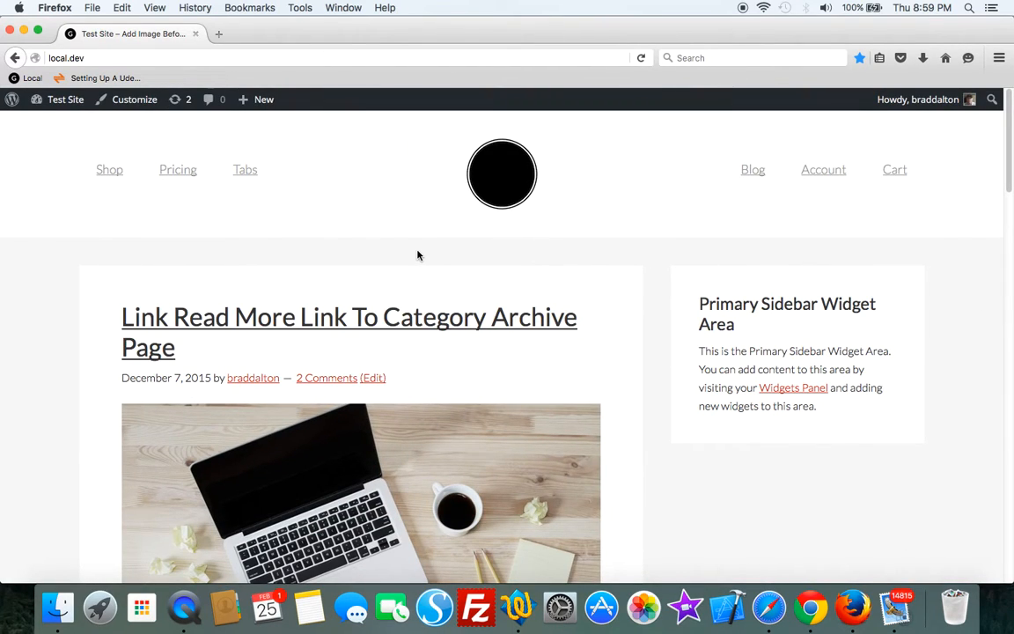
{"action": "mouse_move", "coordinate": [894, 169]}
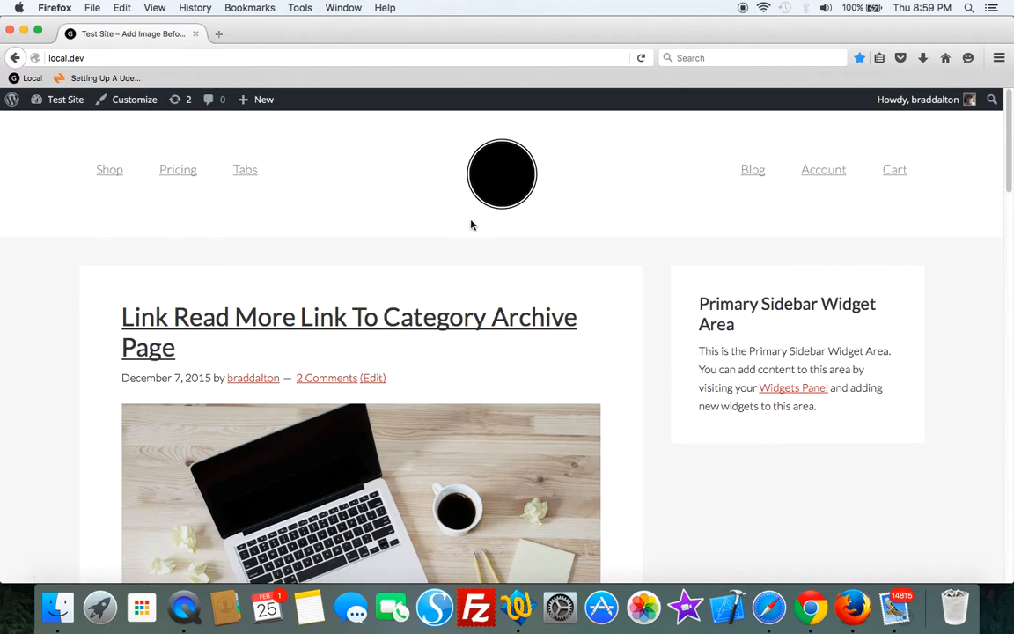
{"action": "mouse_move", "coordinate": [220, 232]}
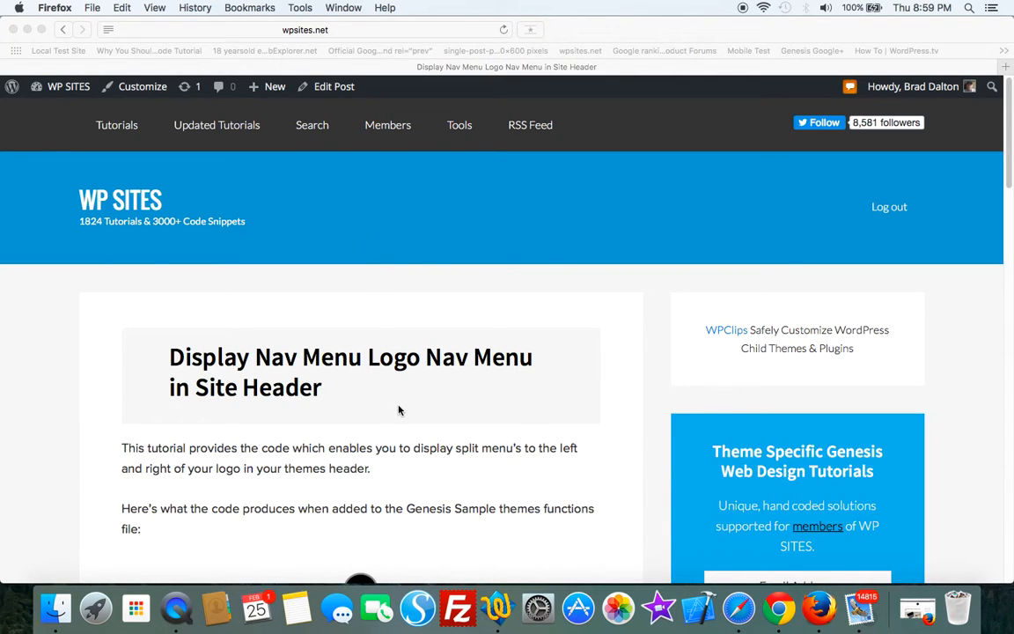
{"action": "mouse_move", "coordinate": [308, 459]}
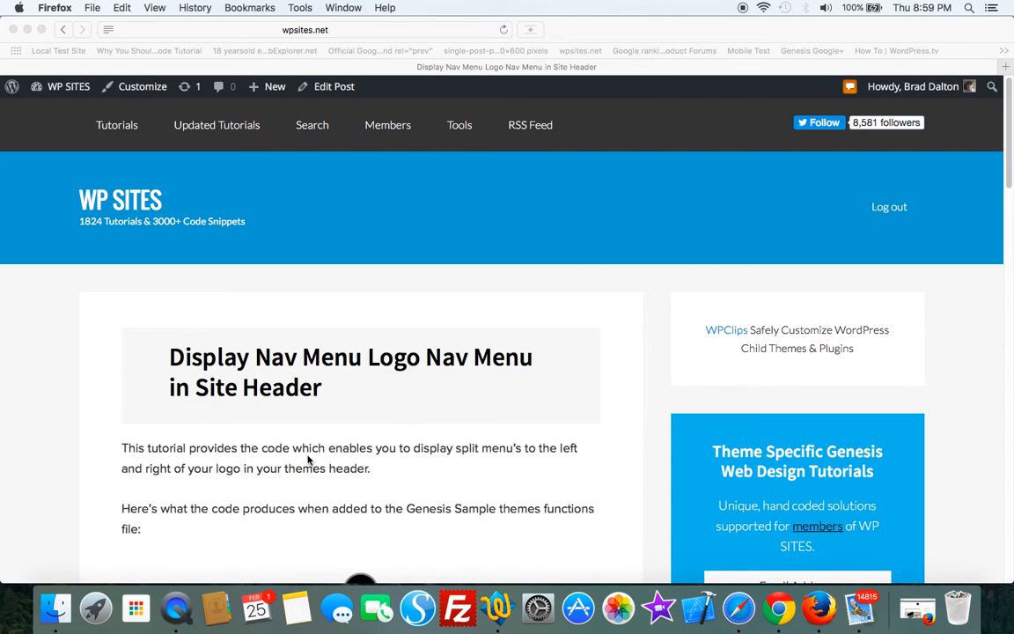